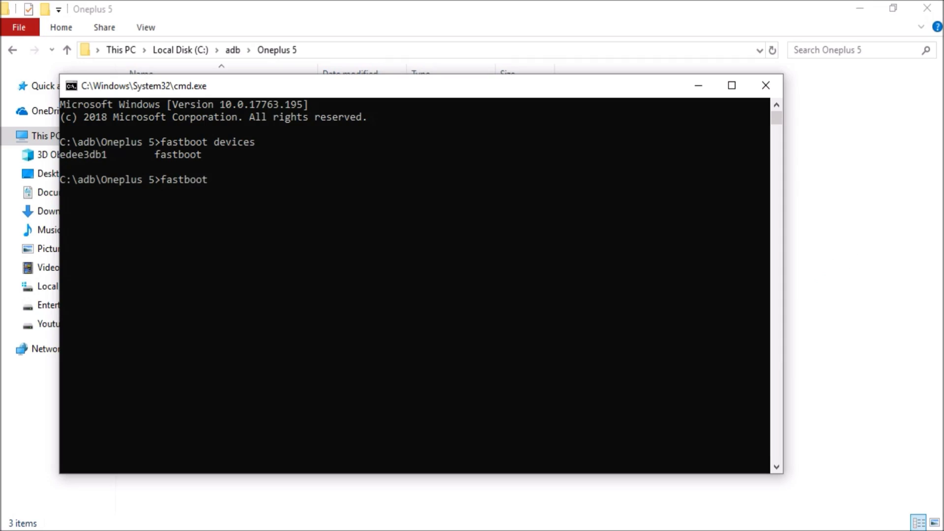
- Run 'fastboot oem unlock', which reports the connected phone is already unlocked
text(oem)
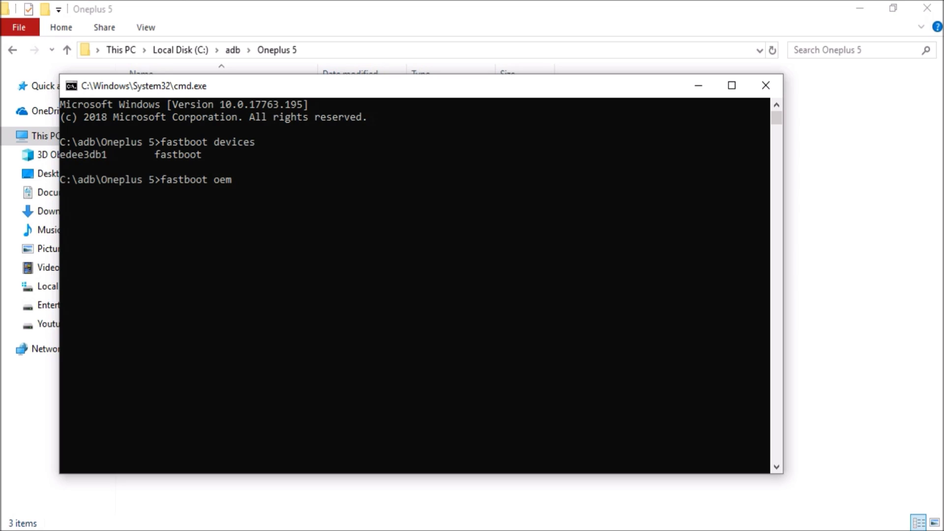
text(unl)
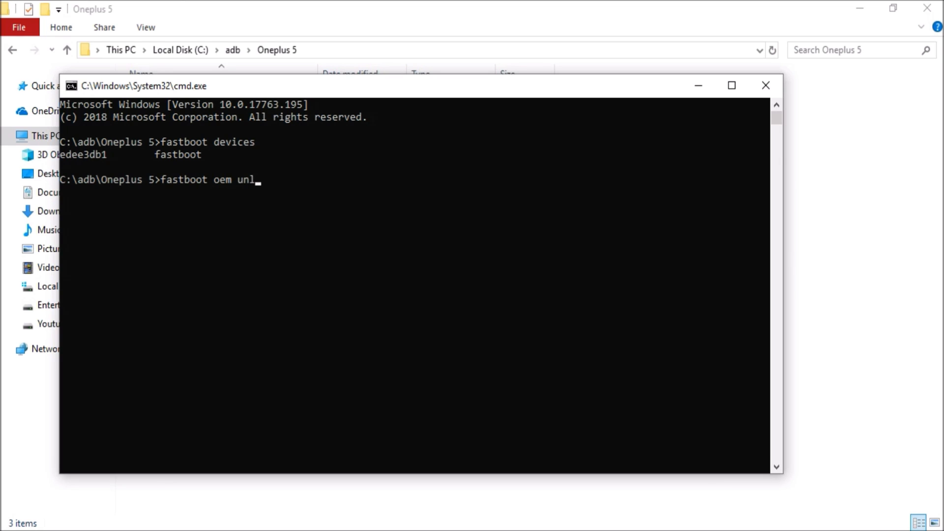
key(Return)
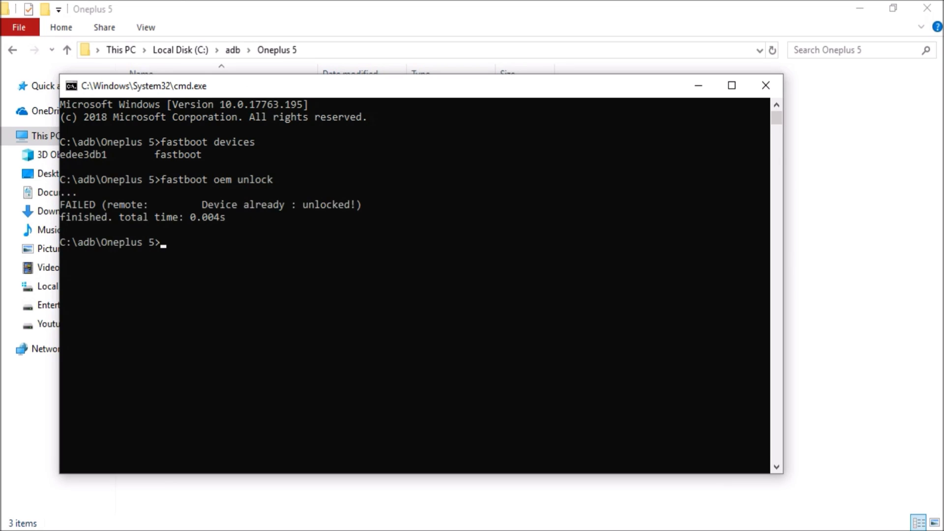